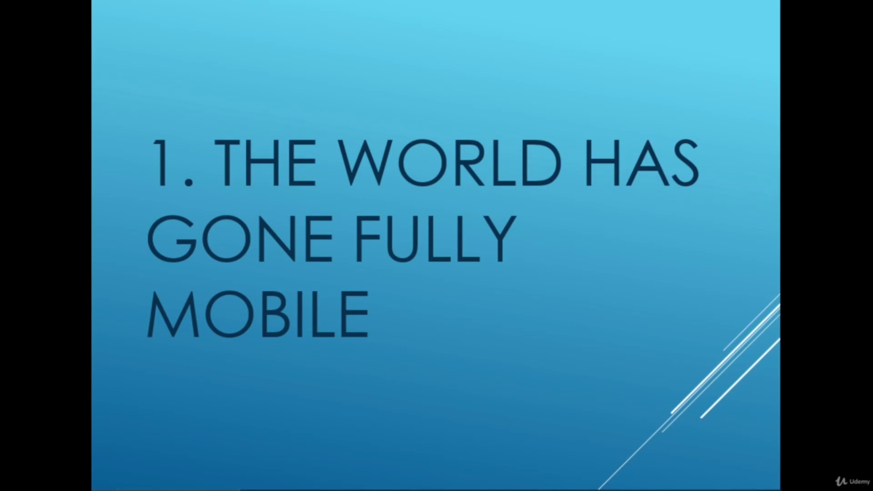
# - Advance the slideshow to the slide '2. The Internet of Things'
pyautogui.press('Right')
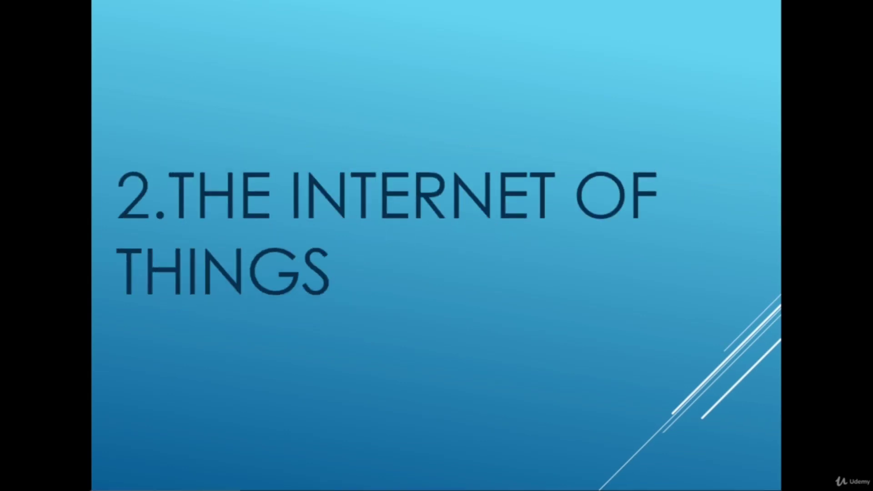